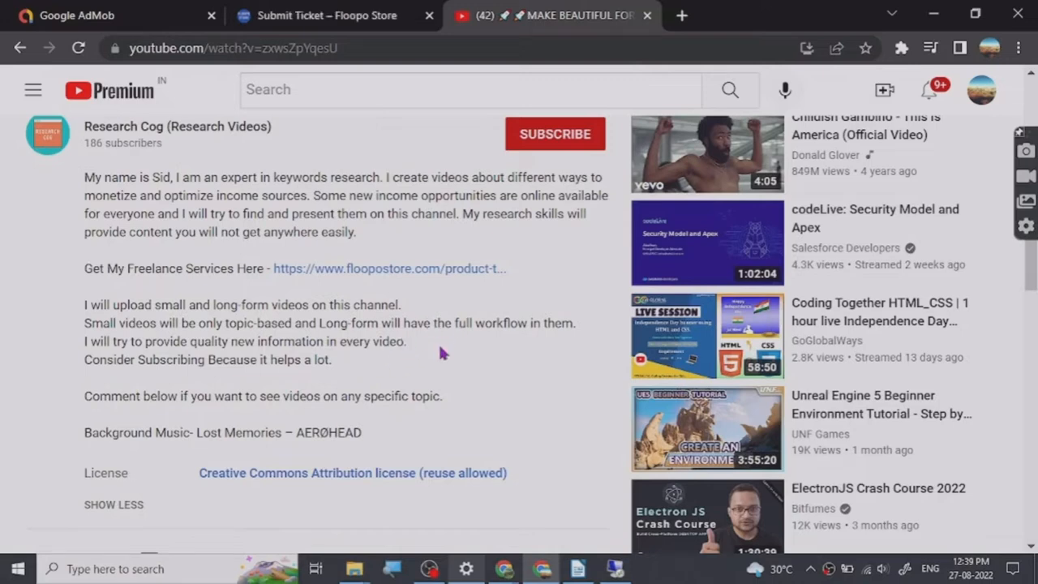
- Upload the portrait JPG of the woman resting her chin on her hand
click(430, 568)
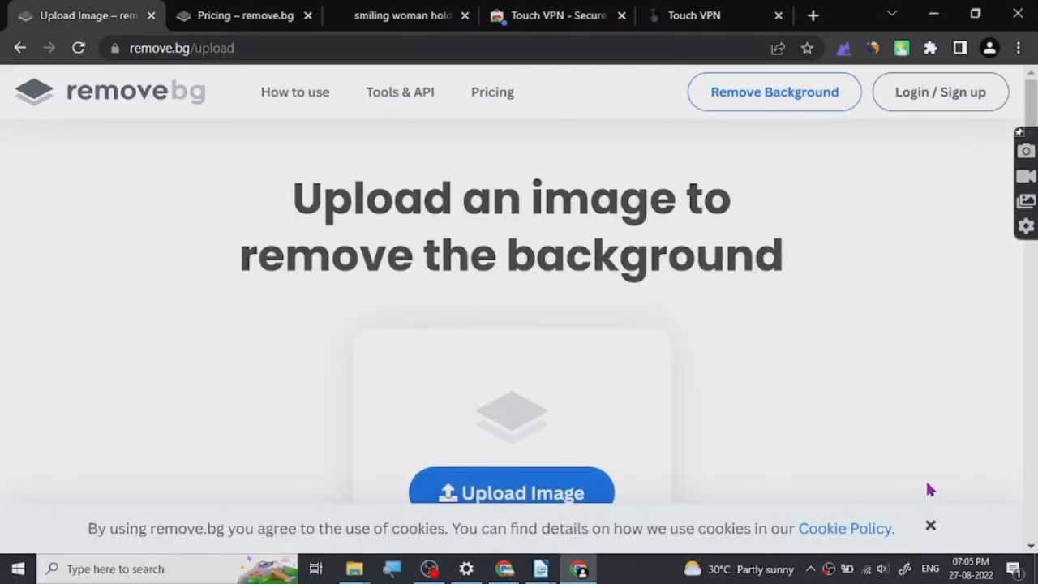
mouse_move(193, 309)
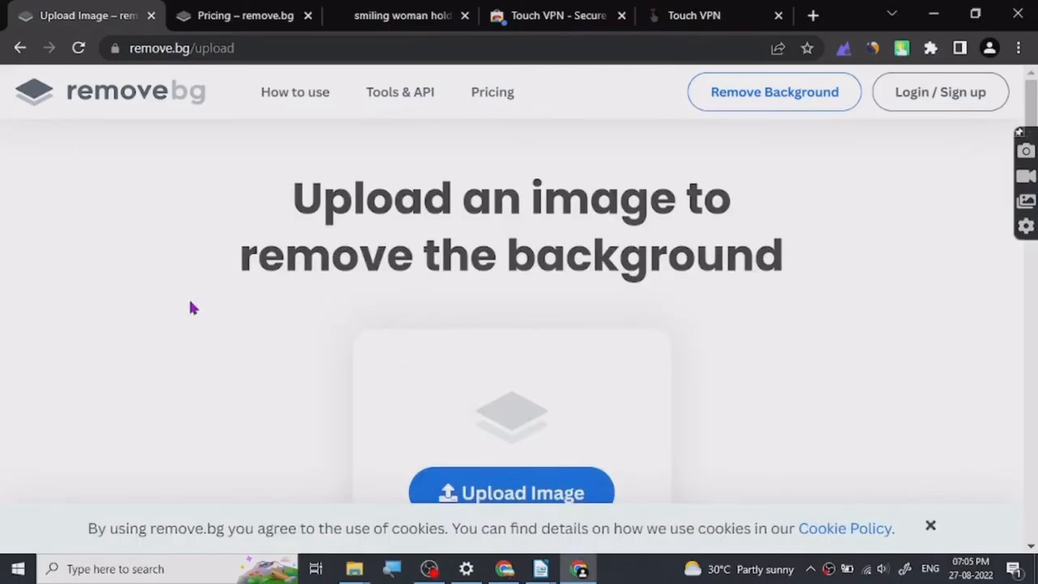
mouse_move(160, 235)
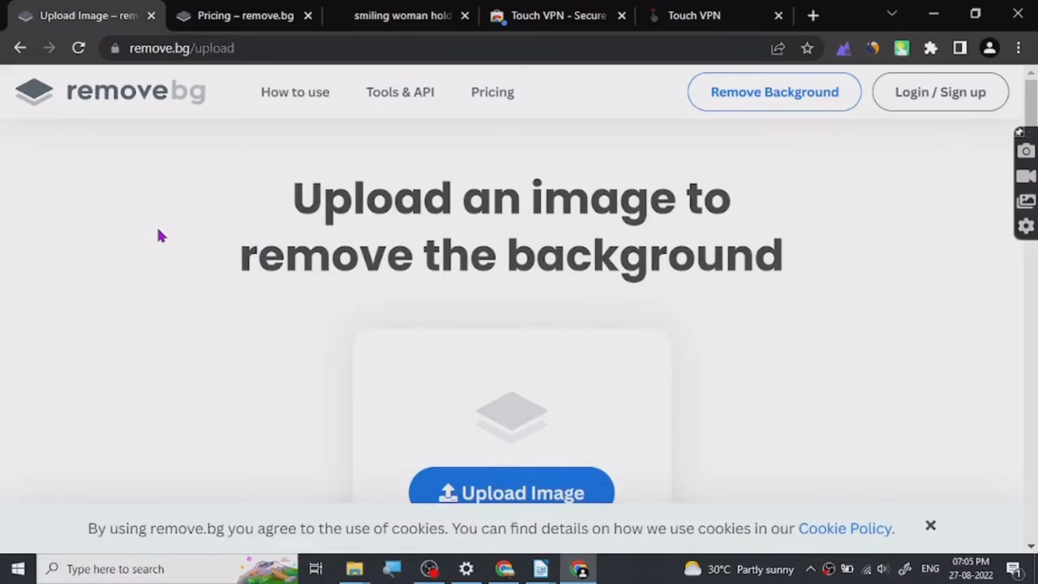
scroll(down, 3)
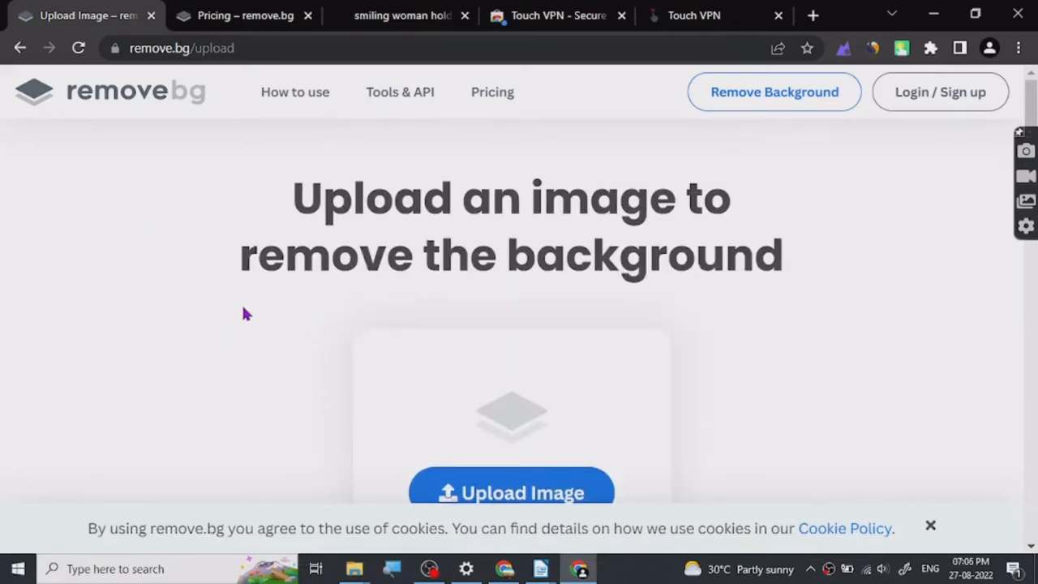
scroll(down, 3)
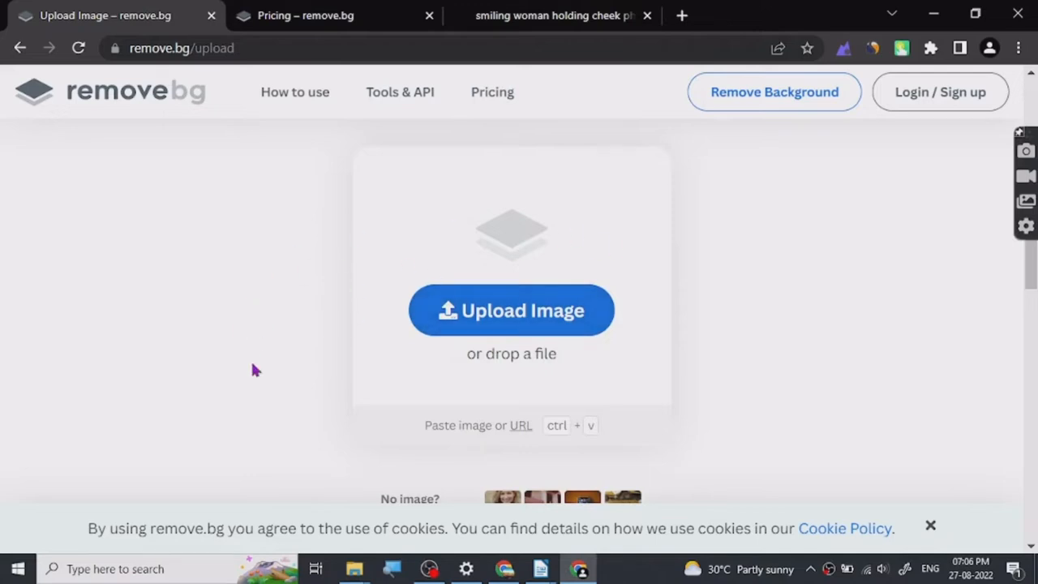
mouse_move(299, 249)
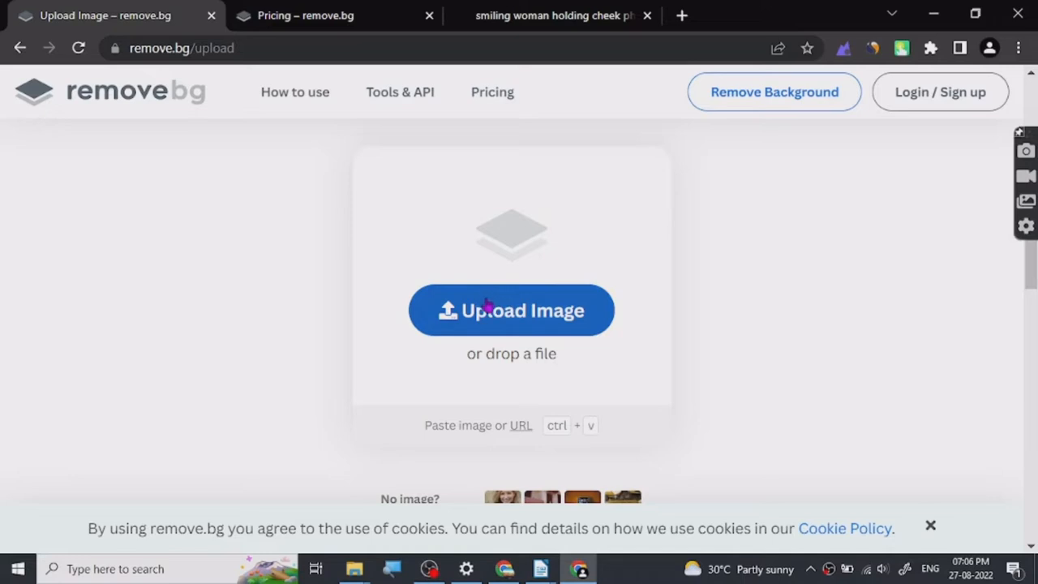
mouse_move(262, 273)
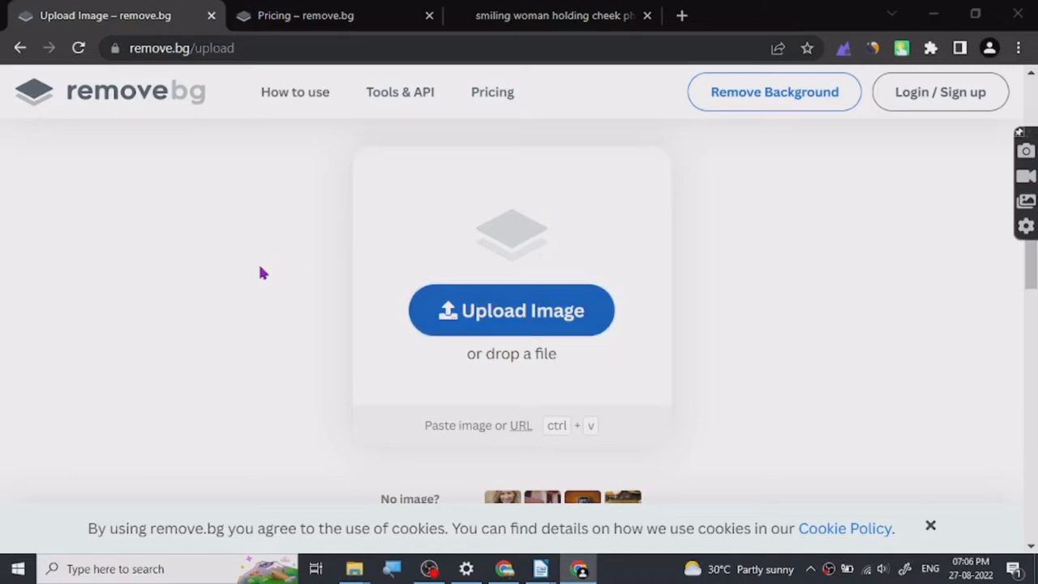
click(511, 309)
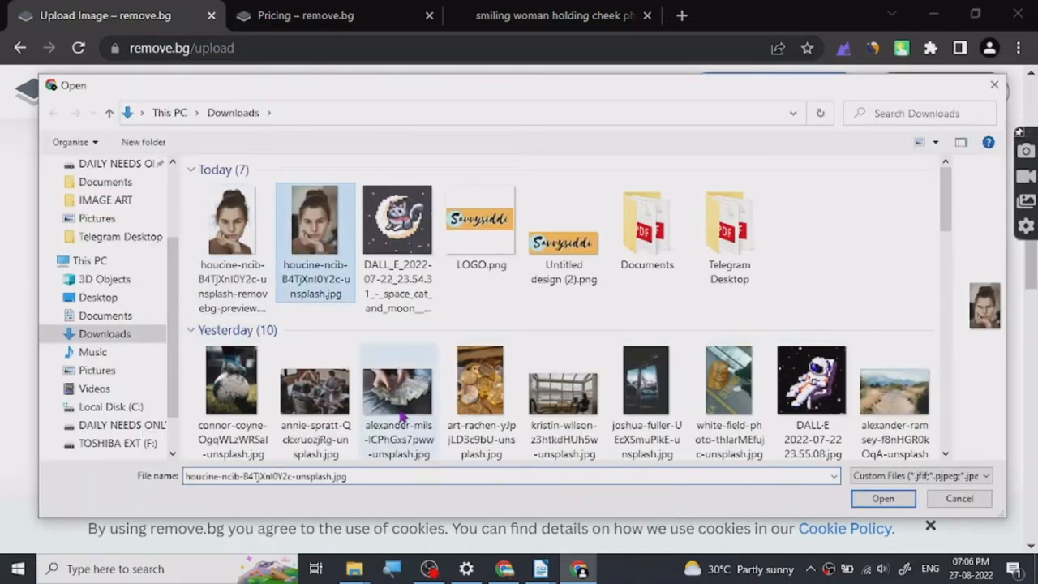
click(883, 499)
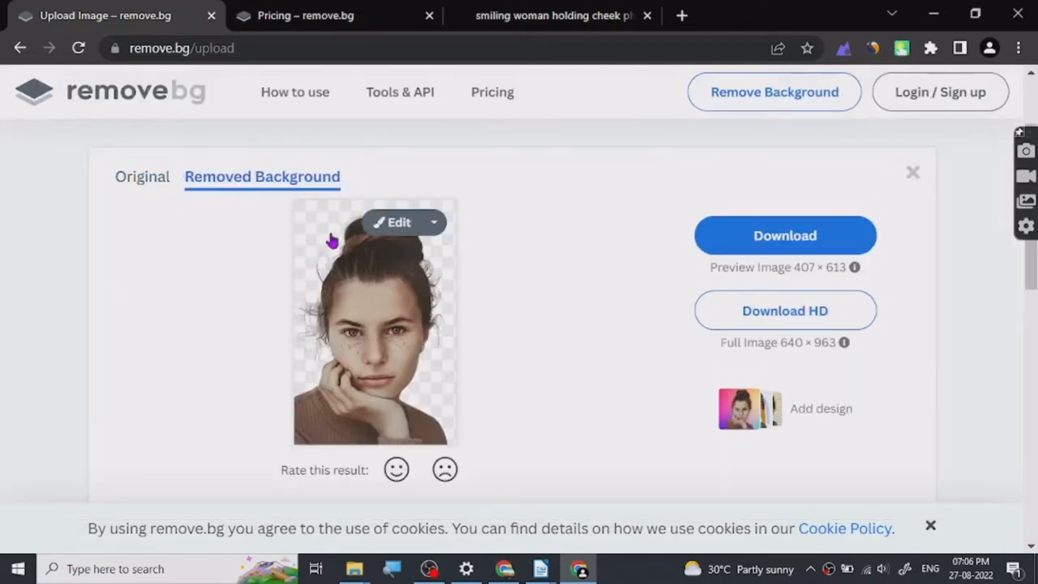
- Compare original and removed-background views, then download the preview and request the HD version
click(143, 176)
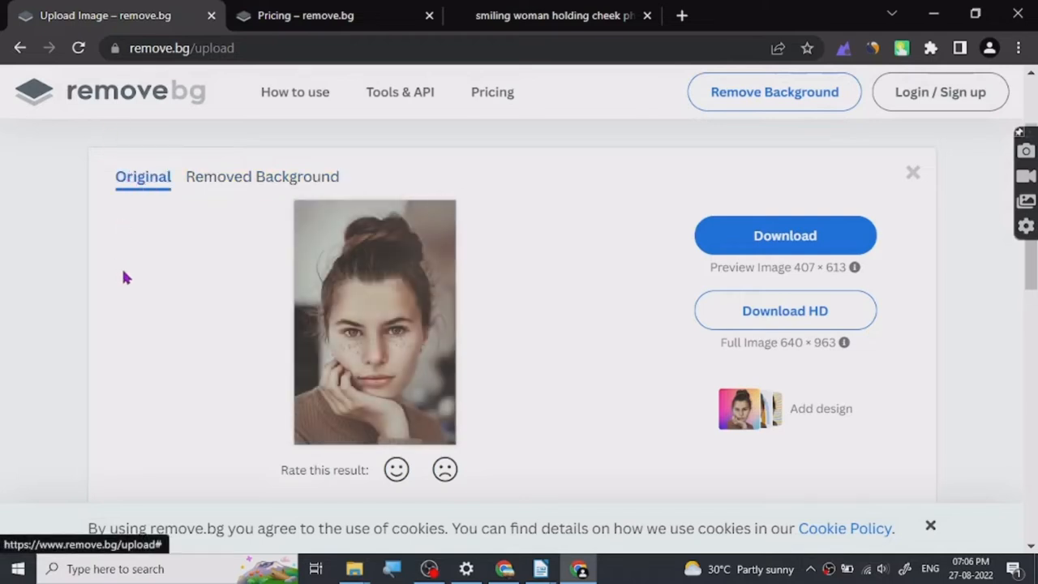
click(262, 175)
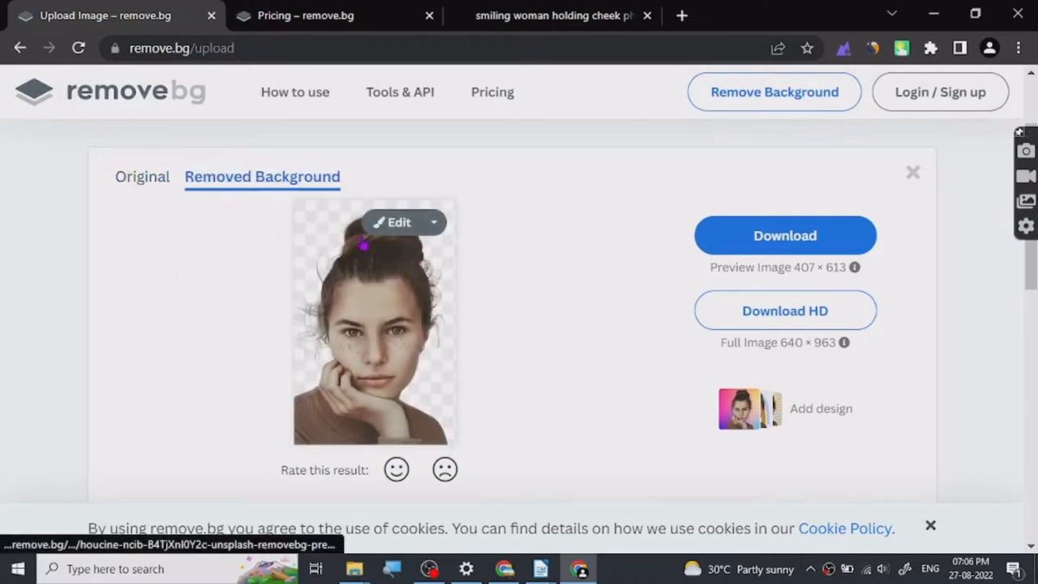
click(784, 222)
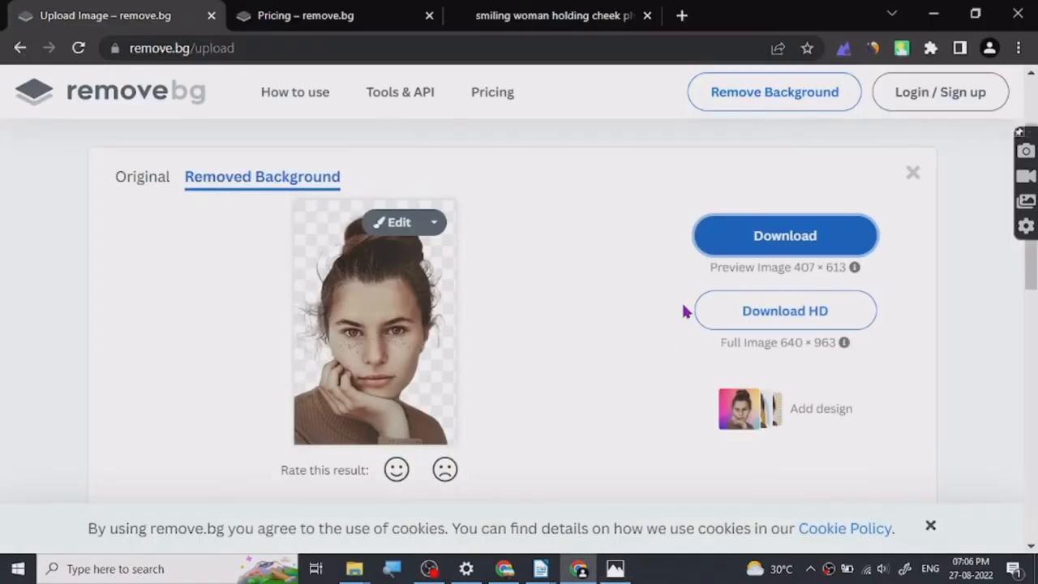
click(784, 235)
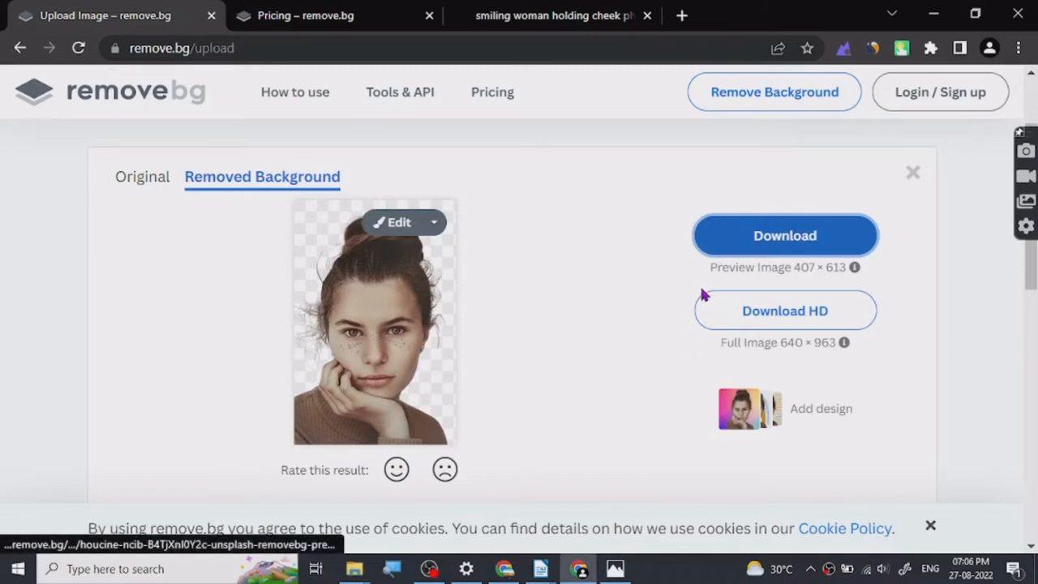
click(784, 310)
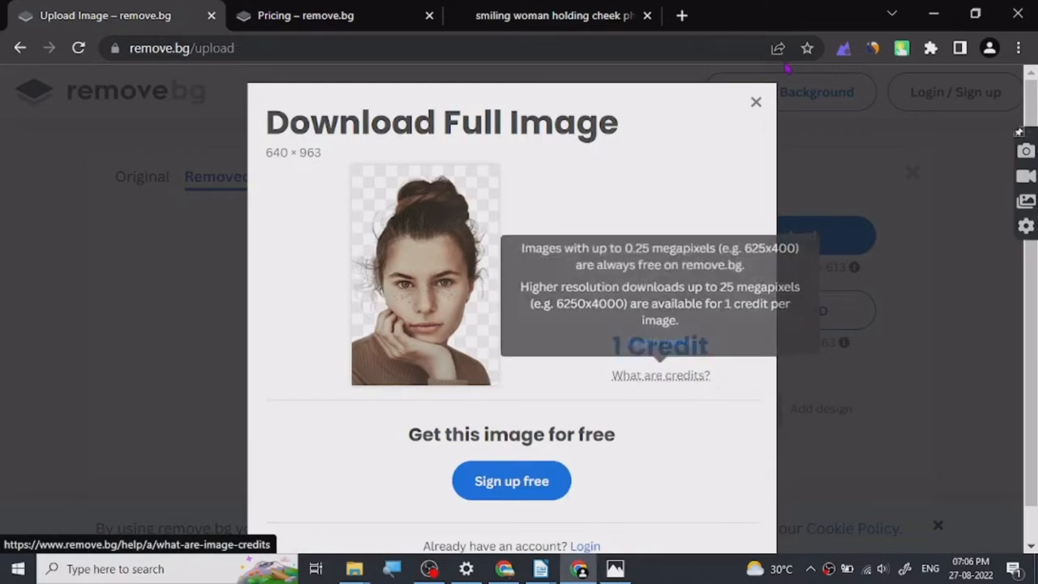
- Close the Download Full Image offer to return to the transparent cut-out
click(298, 15)
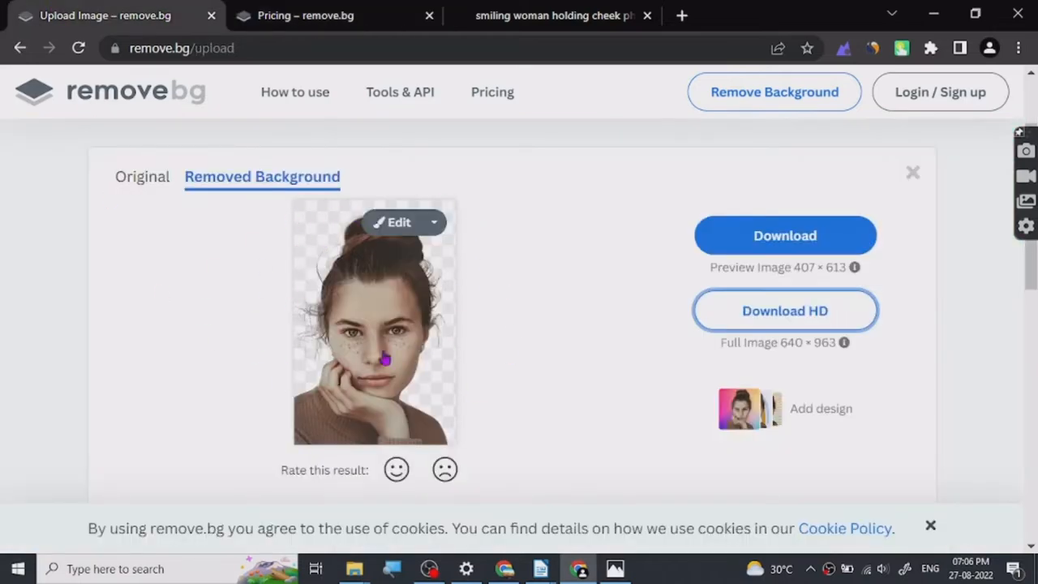
mouse_move(384, 317)
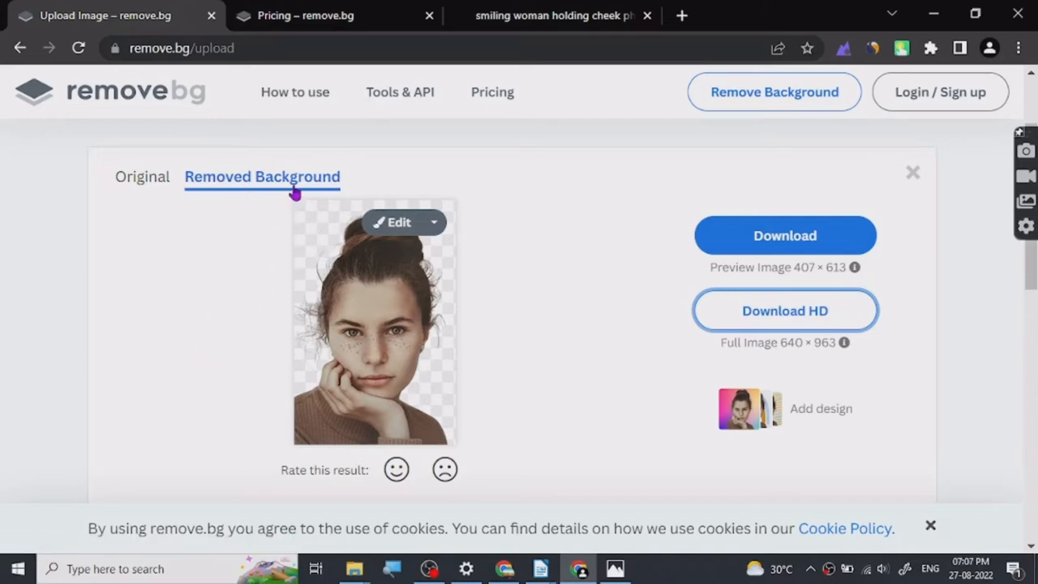
mouse_move(527, 364)
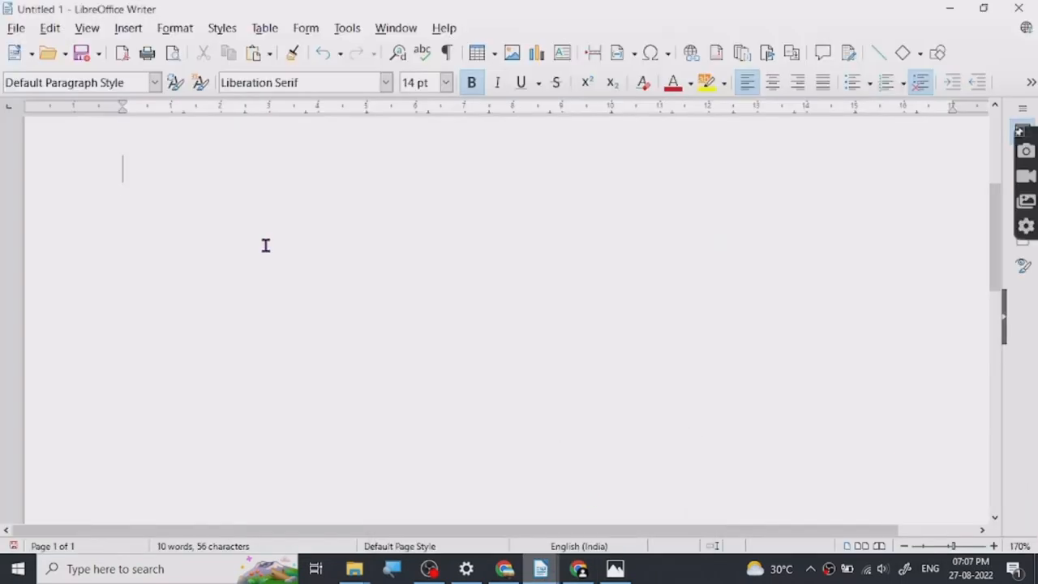
- Type the bold heading 'BACKGROUND – SERVICES ON FIVERR' into the Writer document
text(BA)
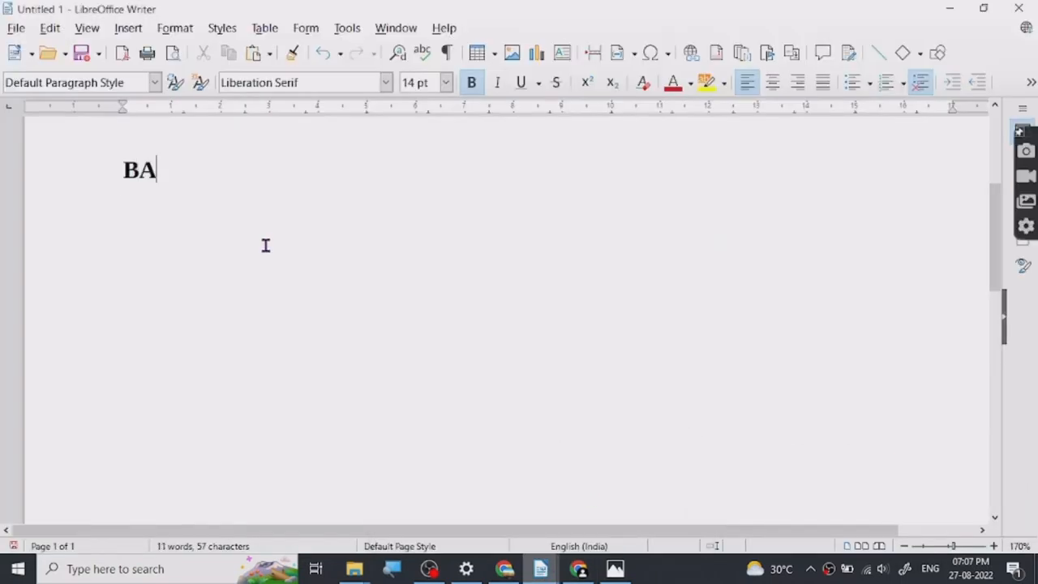
text(CKGRO)
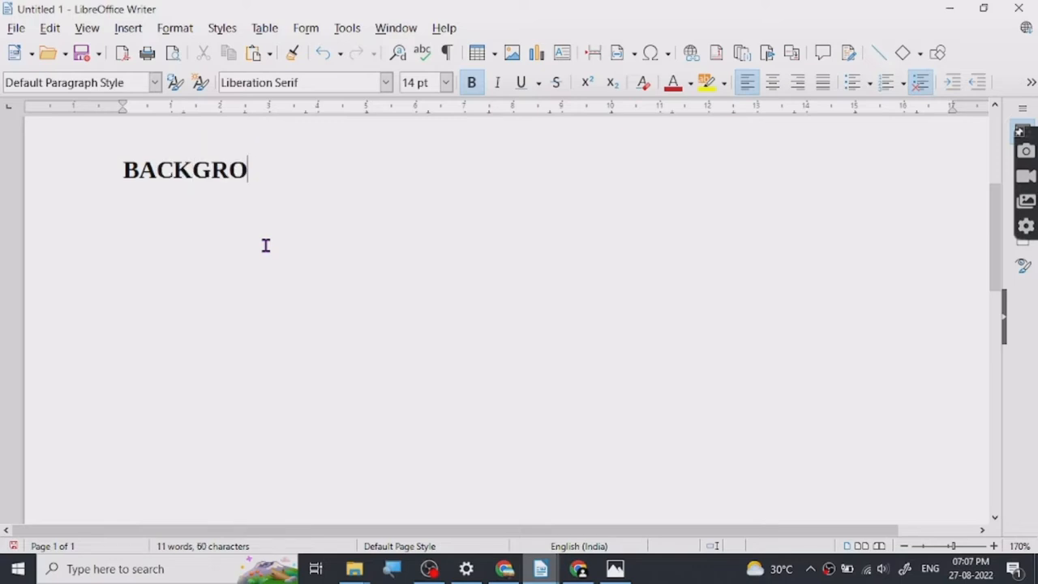
text(UP)
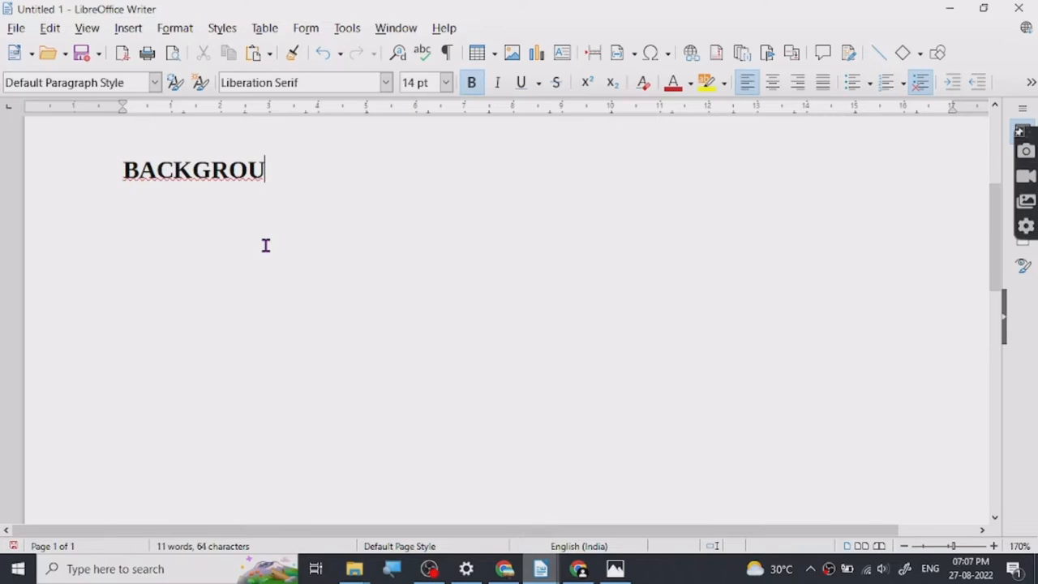
text(ND 0)
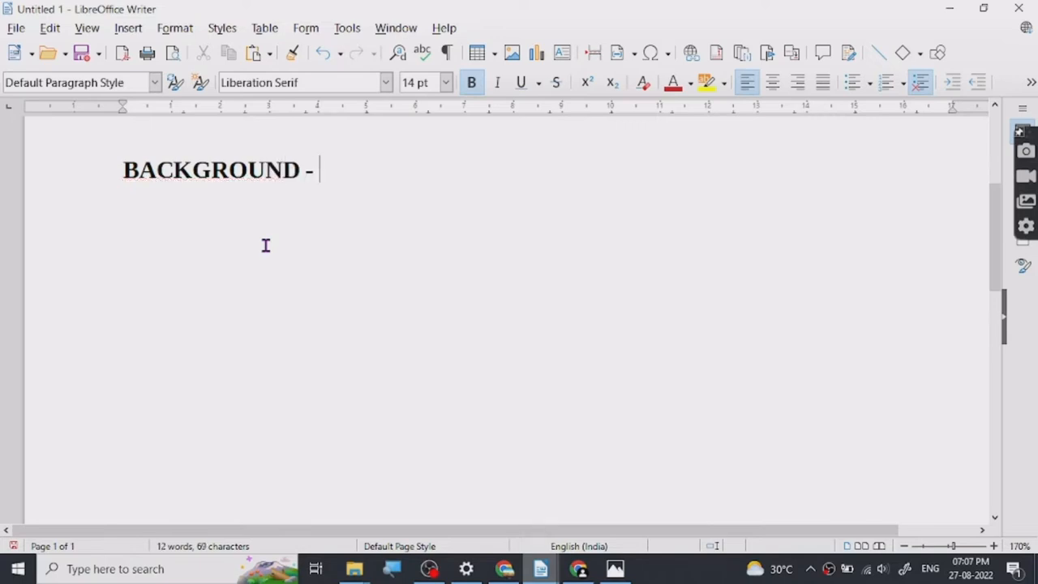
text(SER)
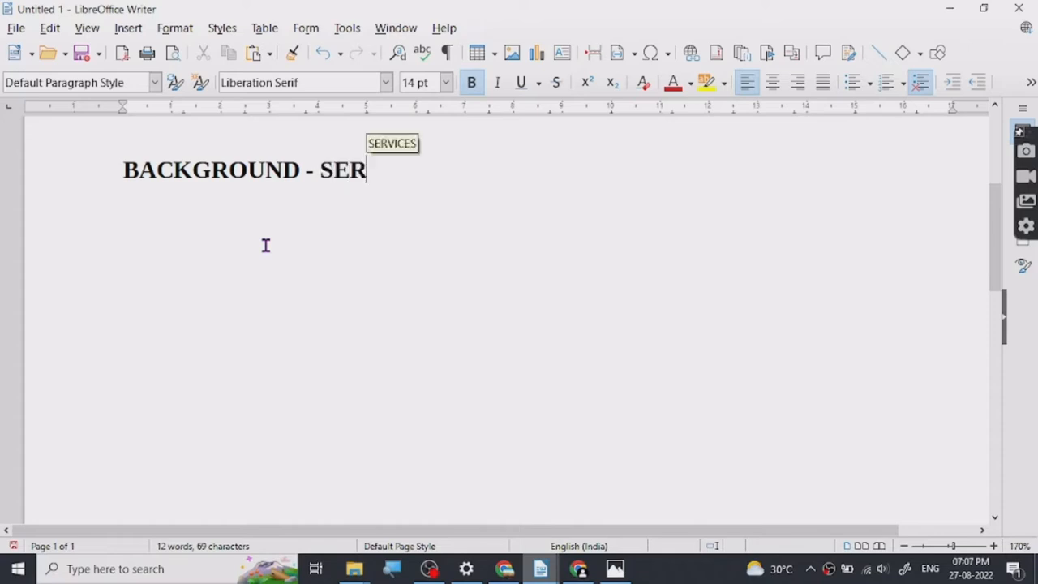
text(VIC)
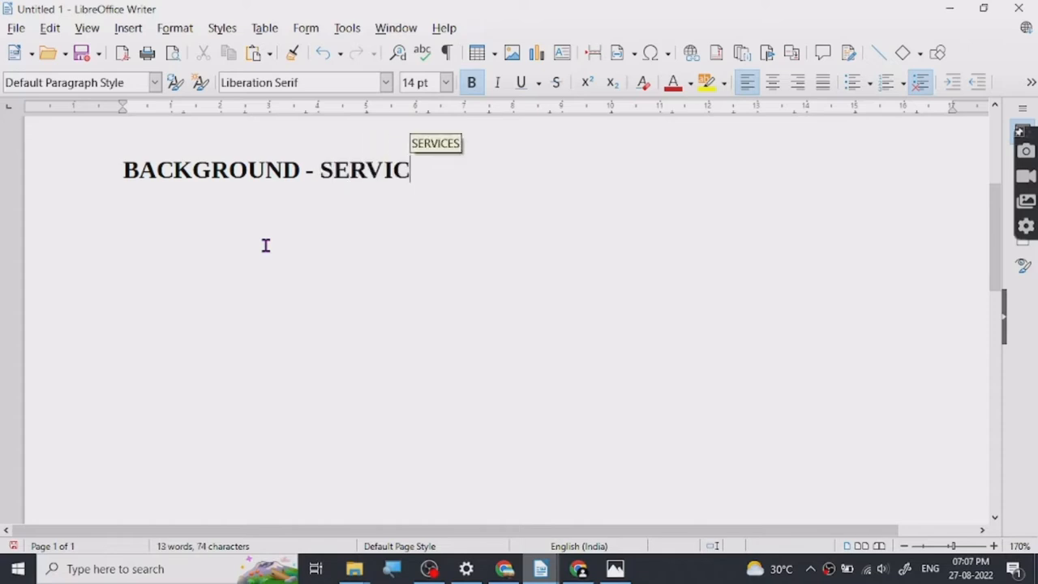
text(ES O)
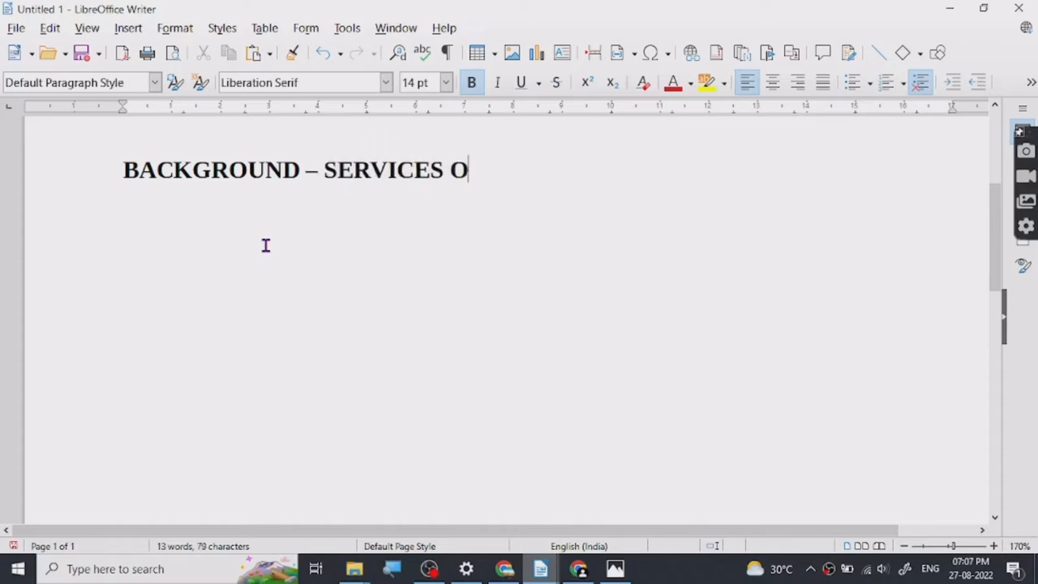
text(N F)
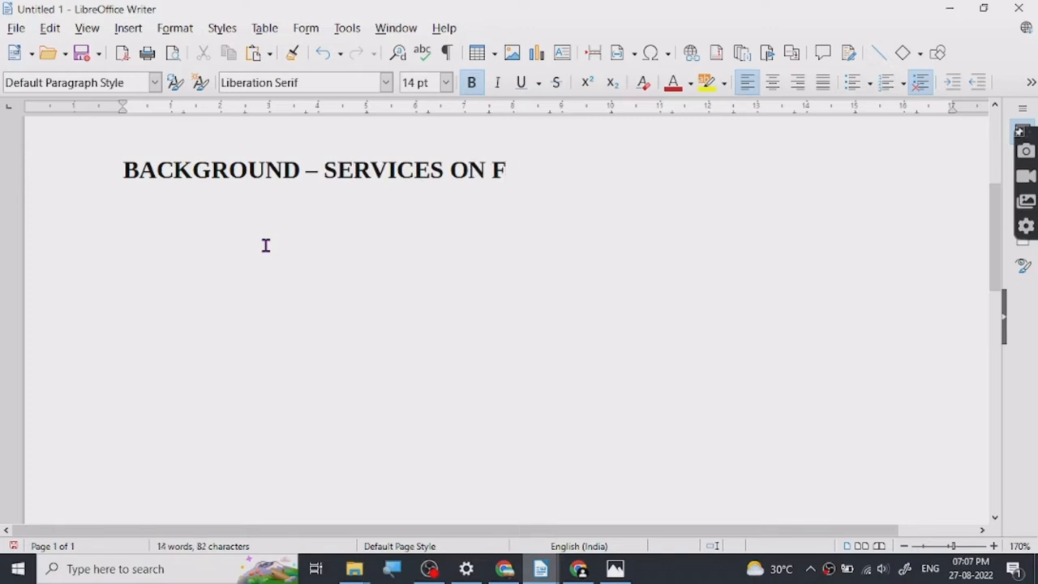
text(IRE)
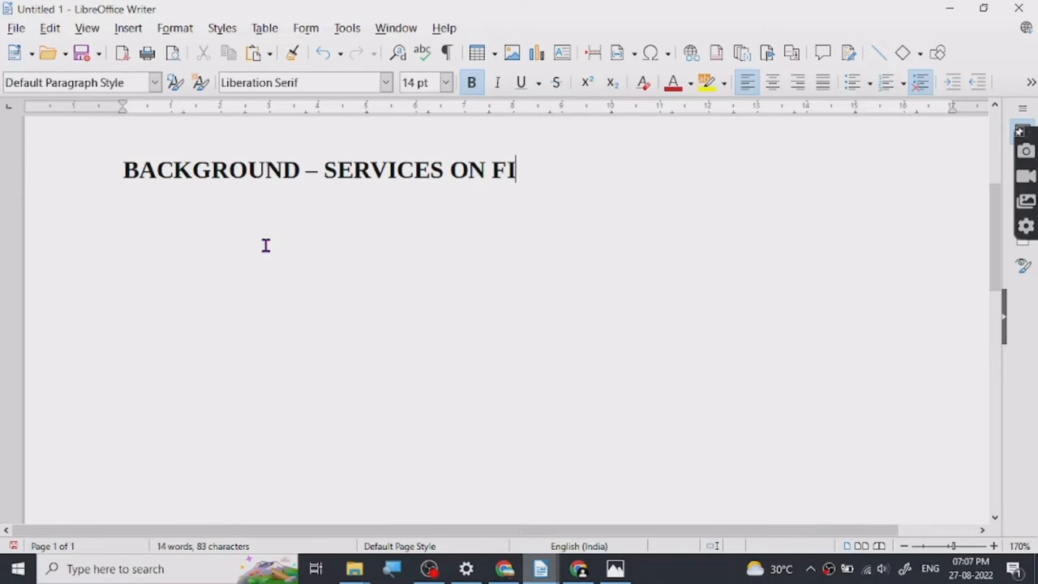
text(VERR)
text(B)
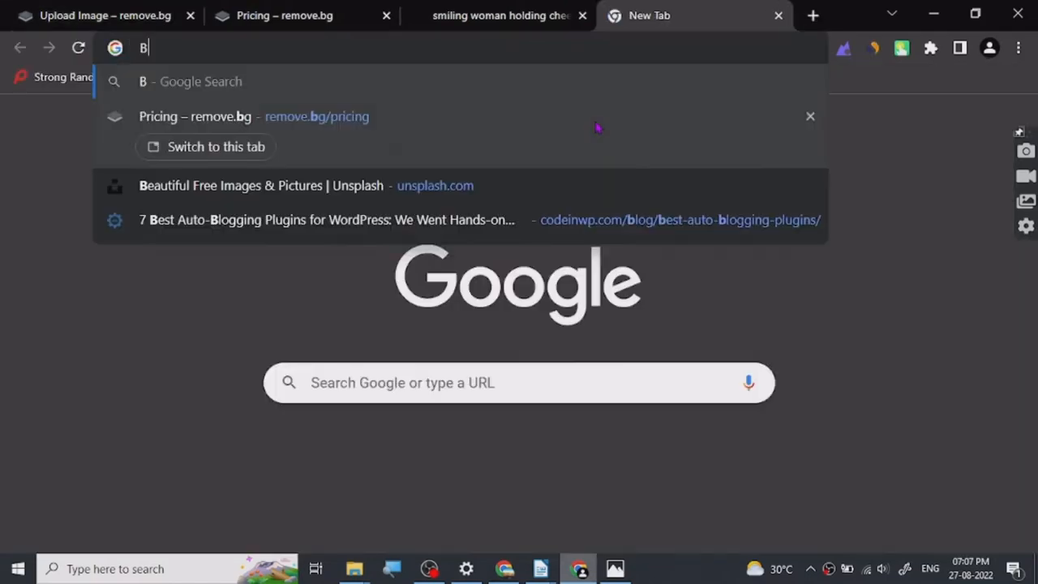
- Search Google for 'background remover FIVERR' from a new Chrome tab
text(ACK)
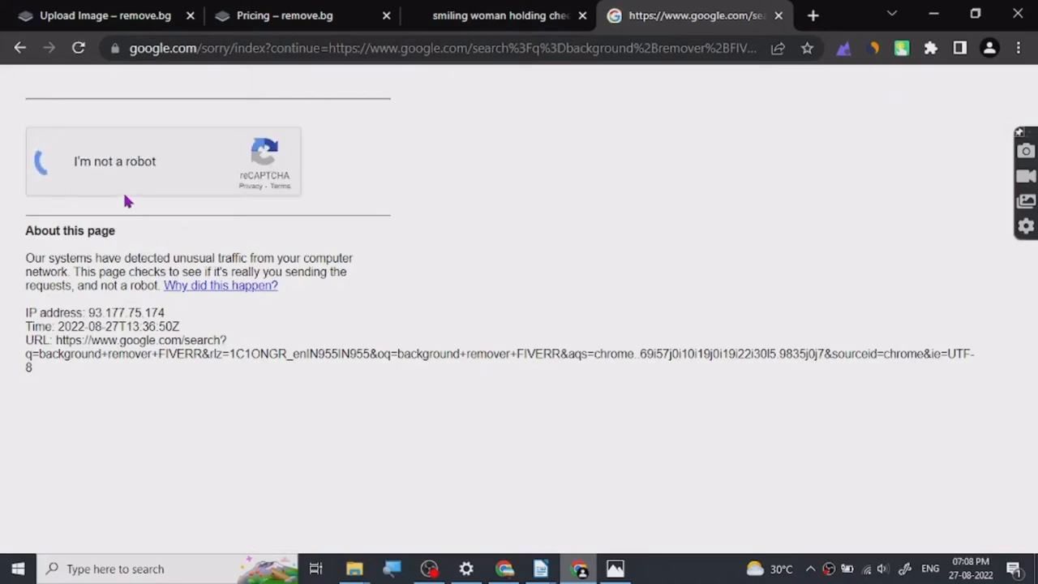
- Pass the tractor reCAPTCHA and decline Google's cookies with 'Tout refuser'
click(38, 160)
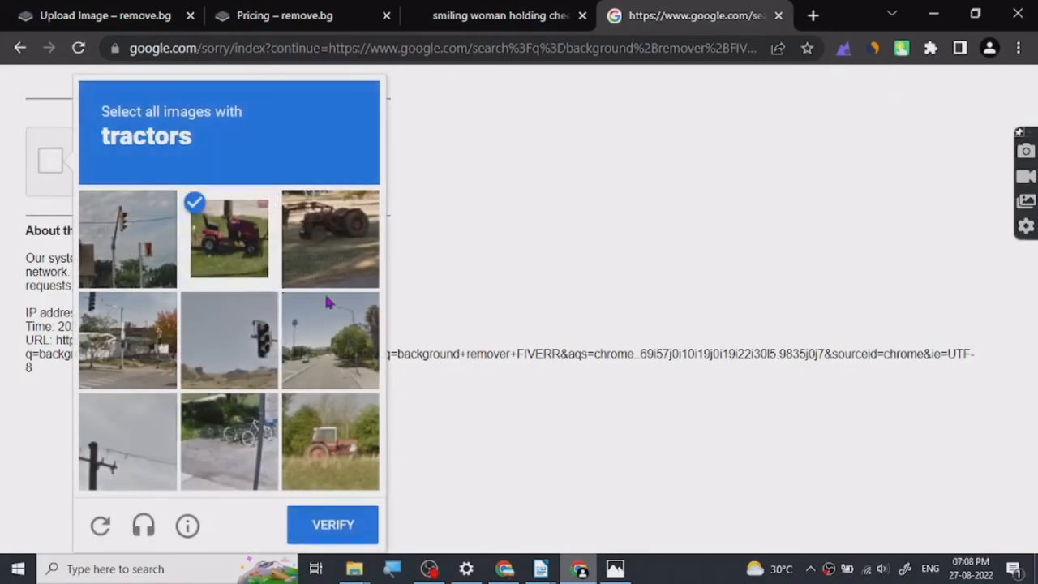
click(330, 237)
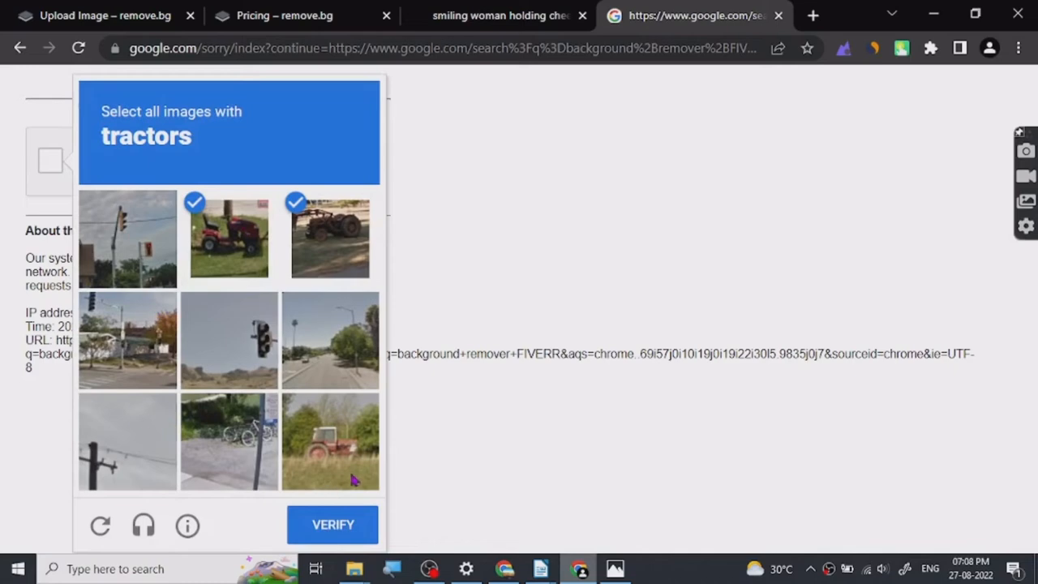
click(331, 525)
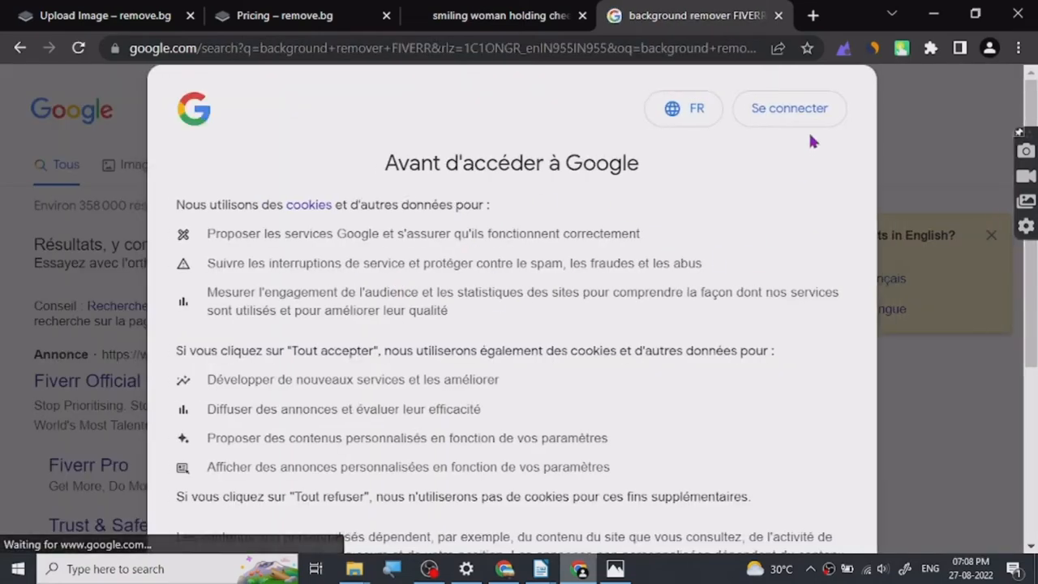
scroll(down, 3)
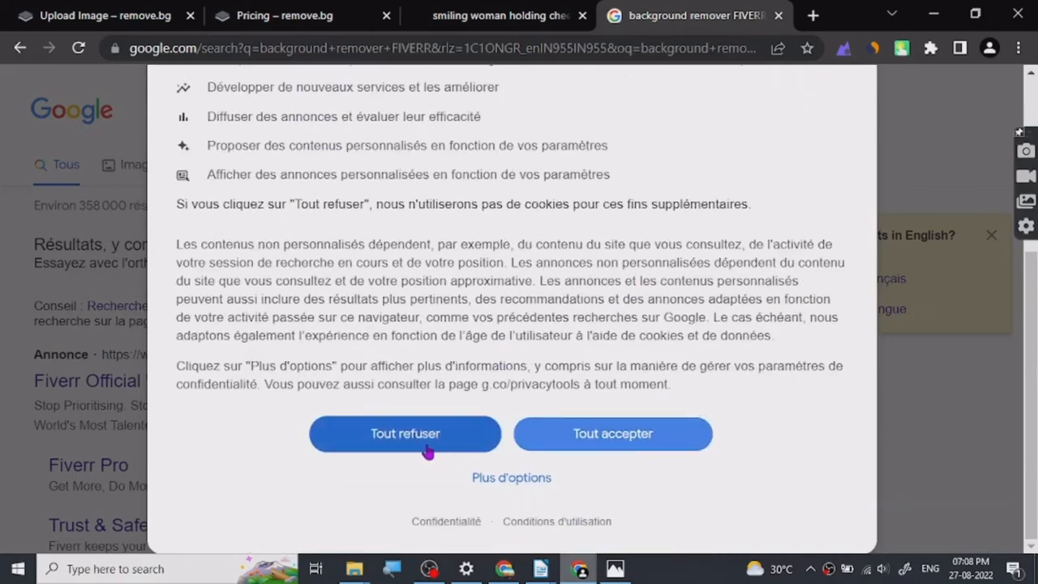
click(405, 434)
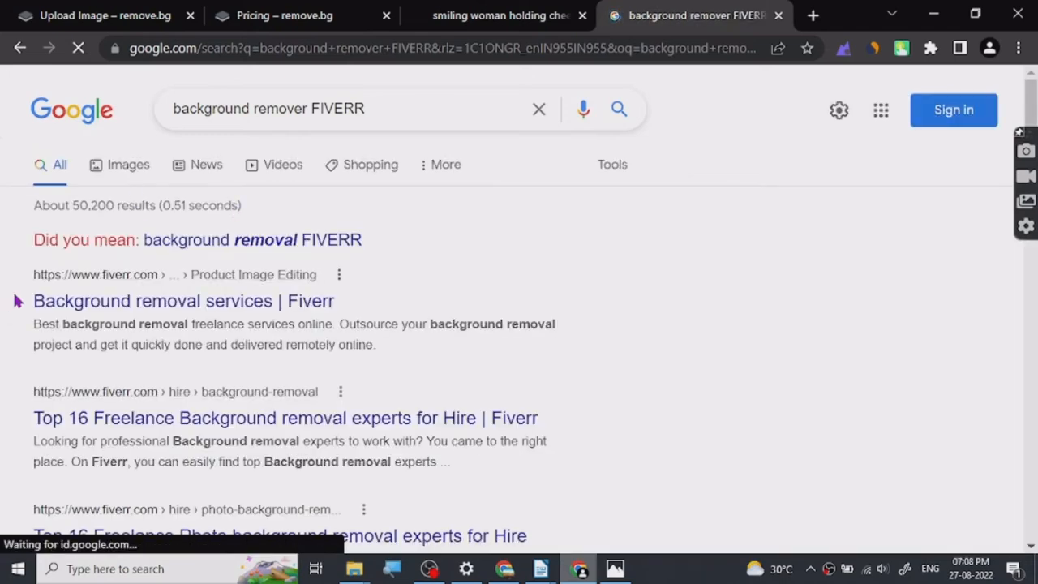
- Open Fiverr's 'Background removal services' page and scroll through the gigs and starting prices
click(251, 239)
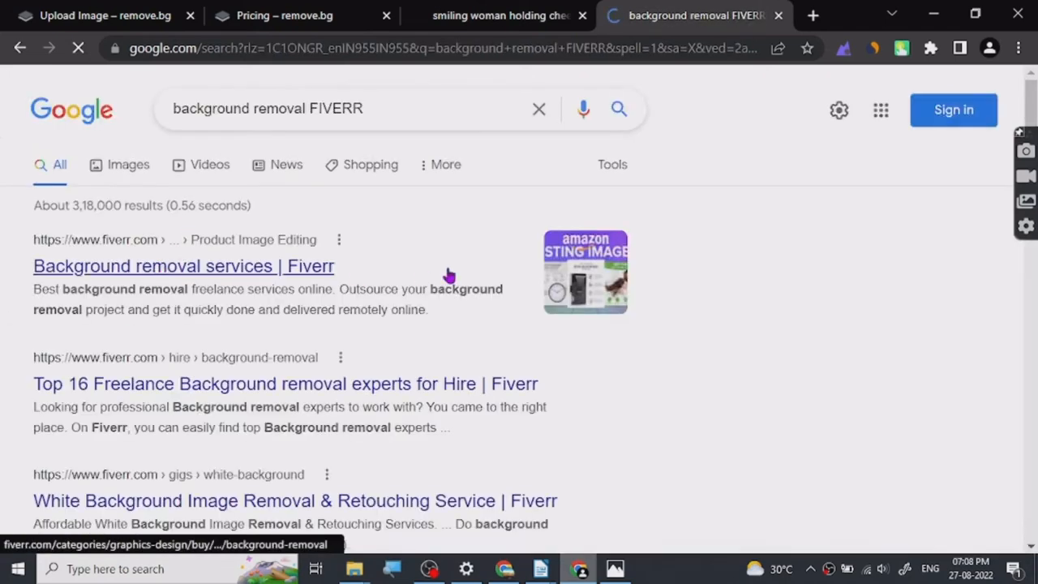
click(182, 266)
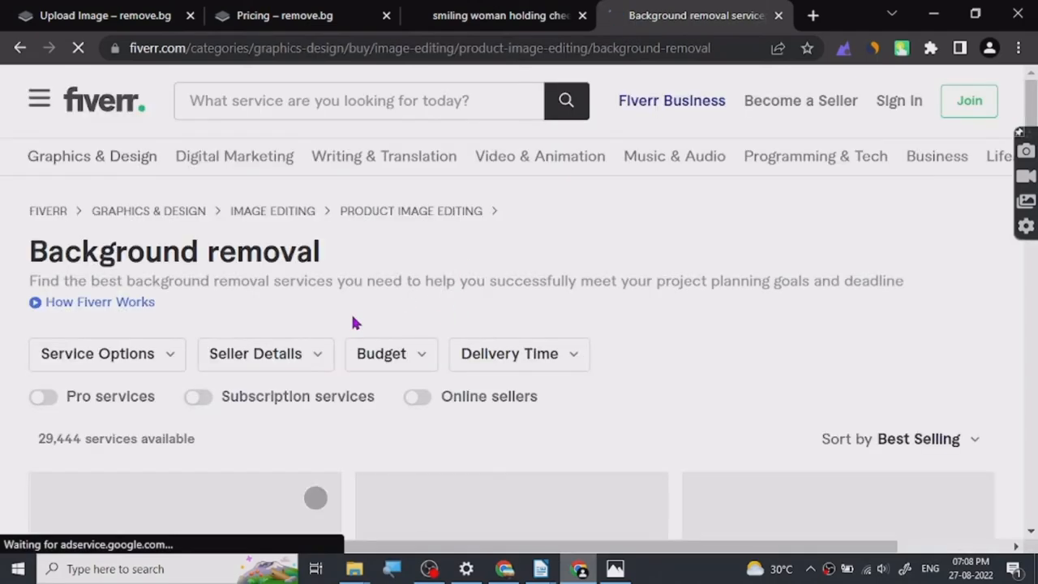
scroll(down, 3)
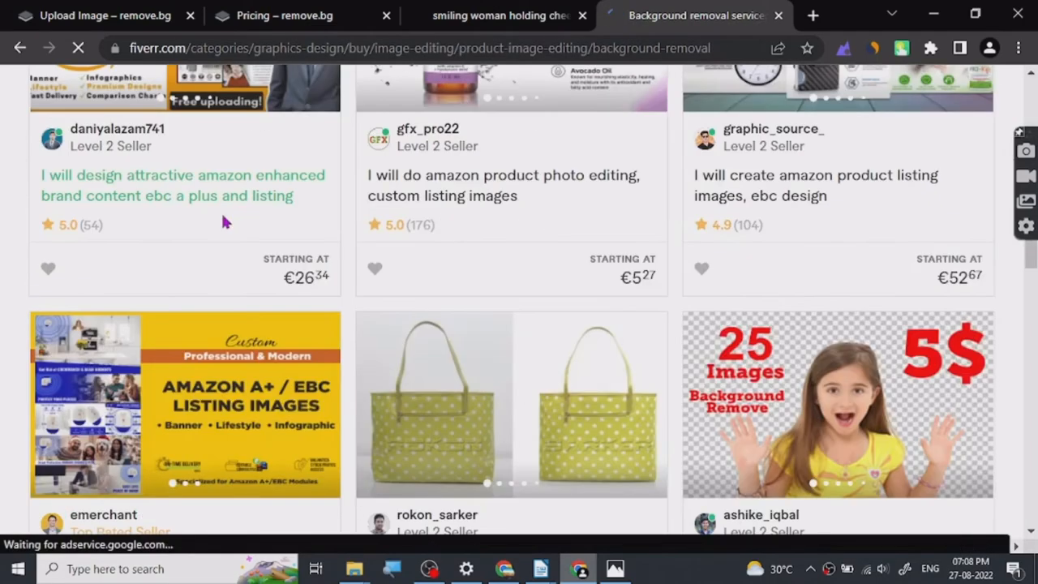
mouse_move(380, 212)
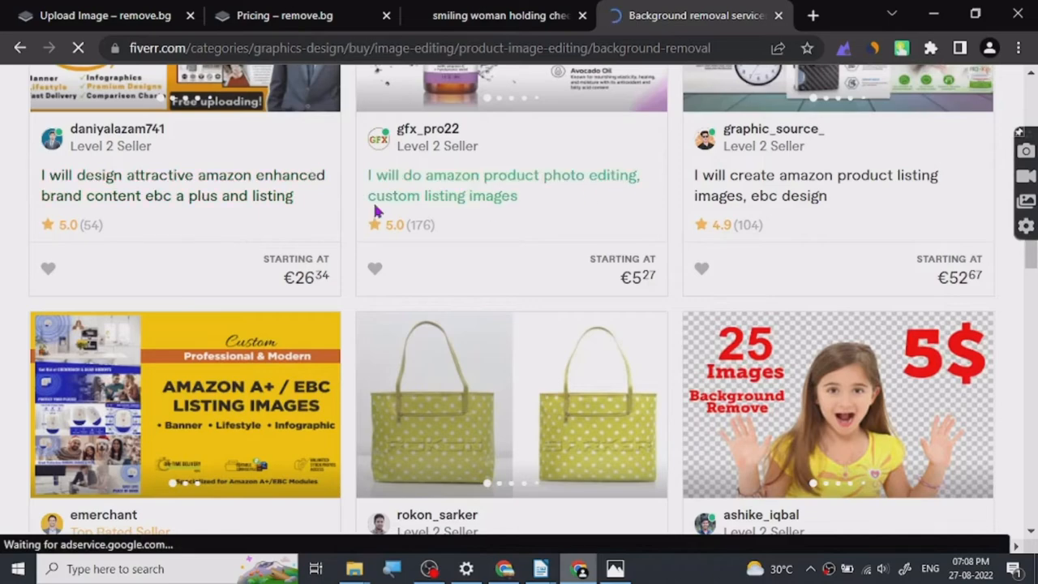
scroll(down, 3)
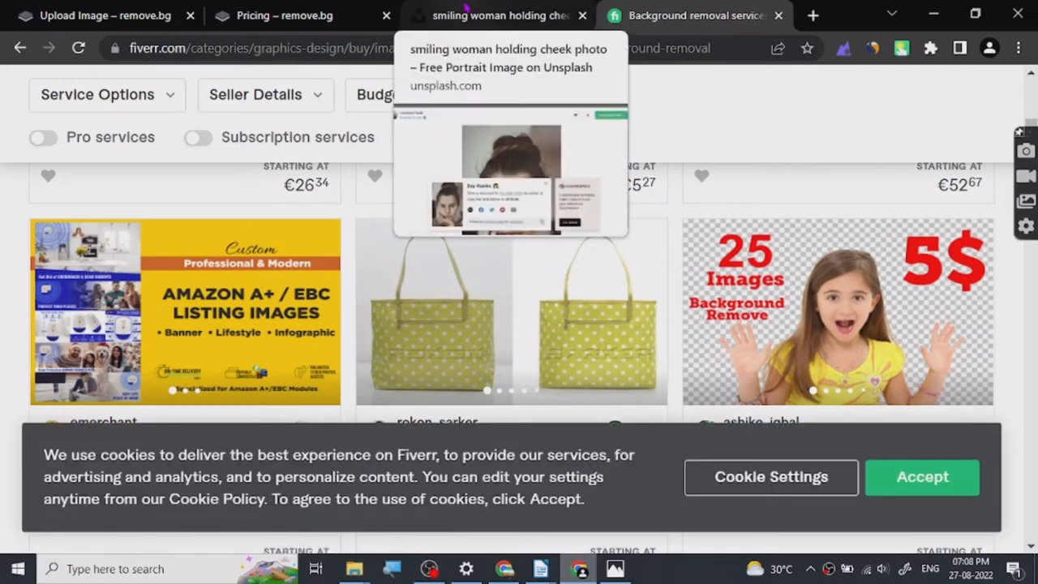
click(105, 15)
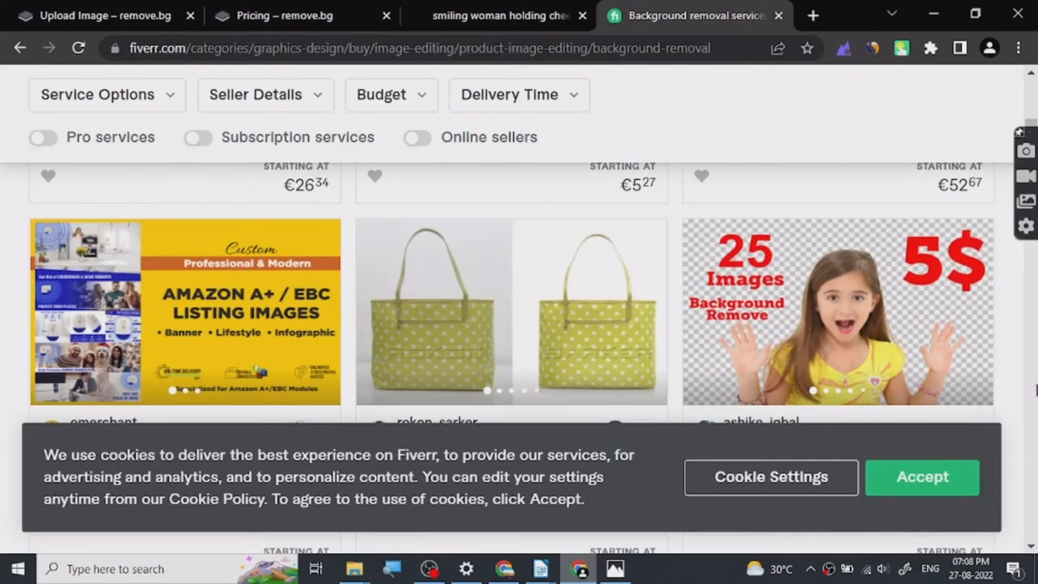
click(105, 15)
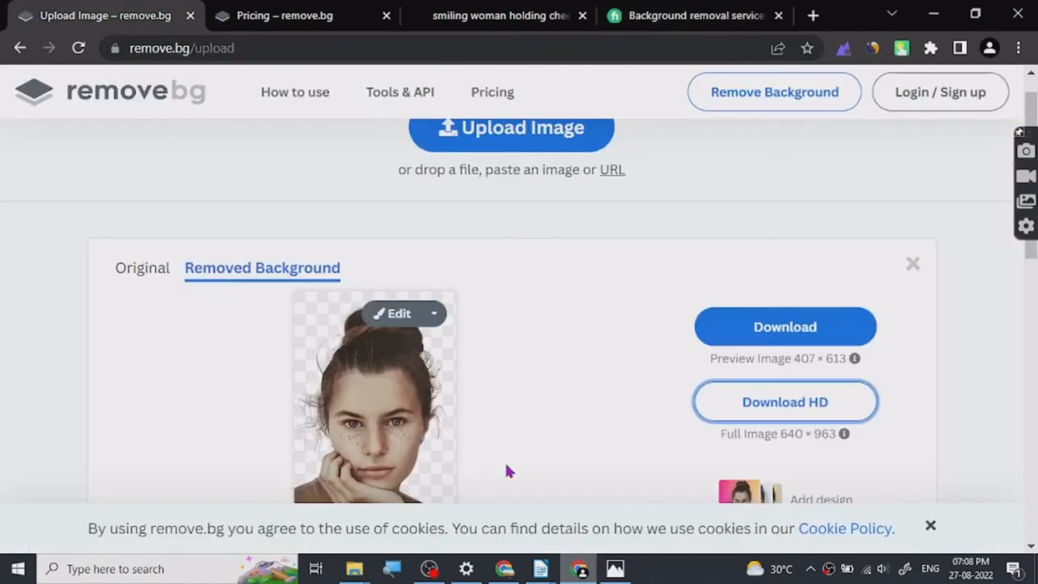
click(283, 15)
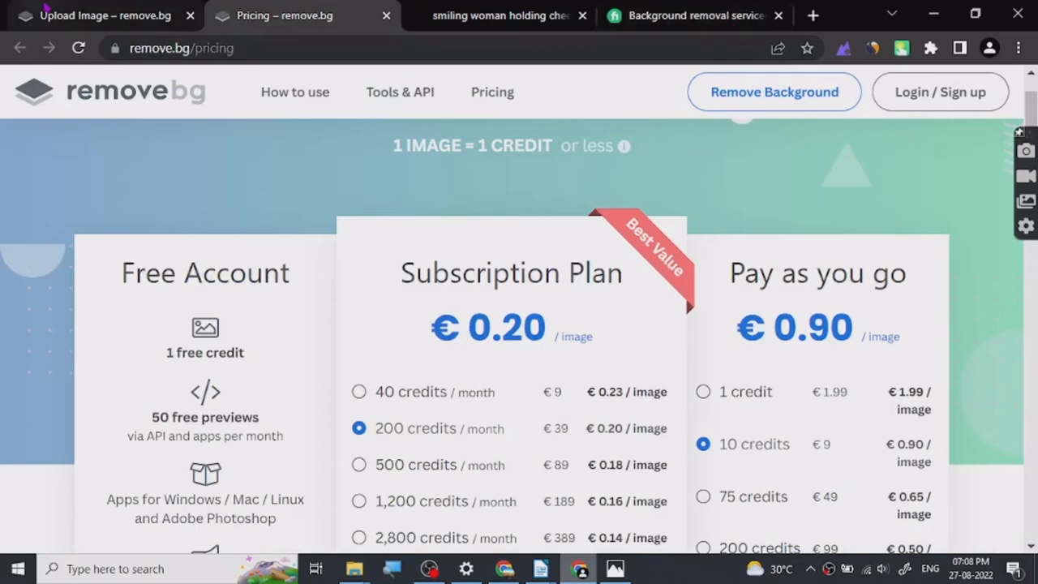
mouse_move(270, 136)
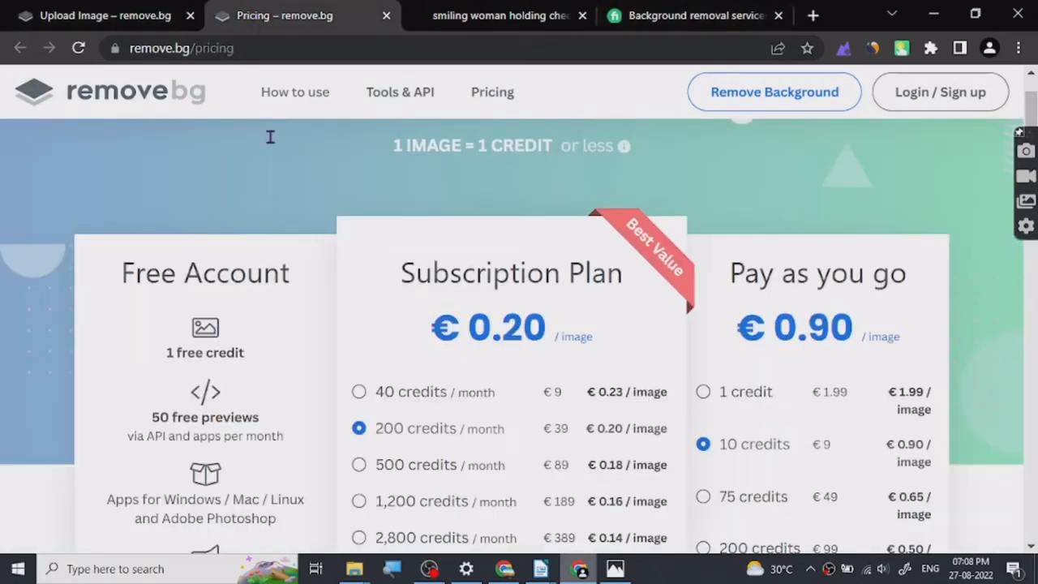
click(114, 14)
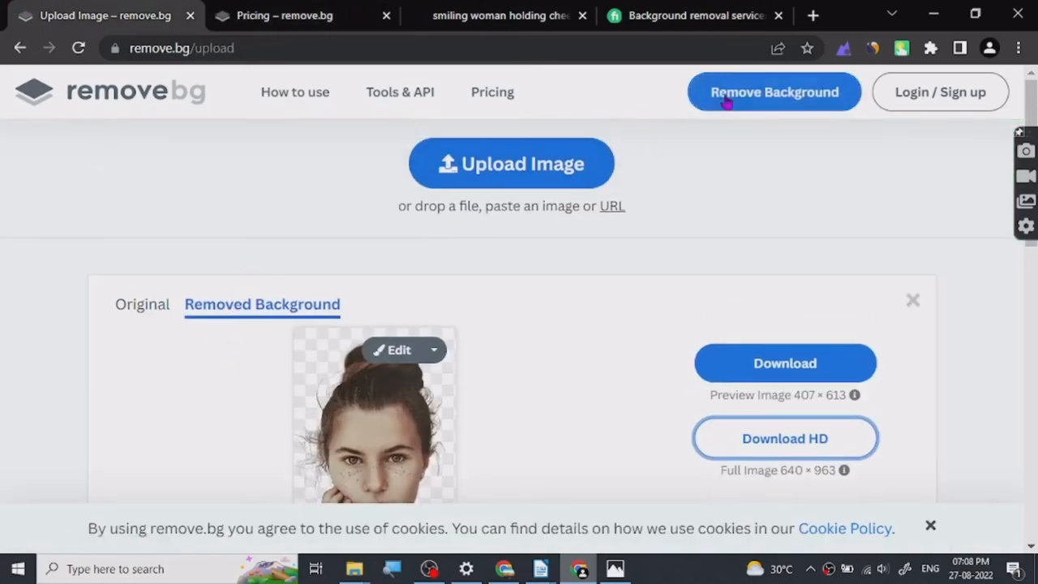
click(694, 15)
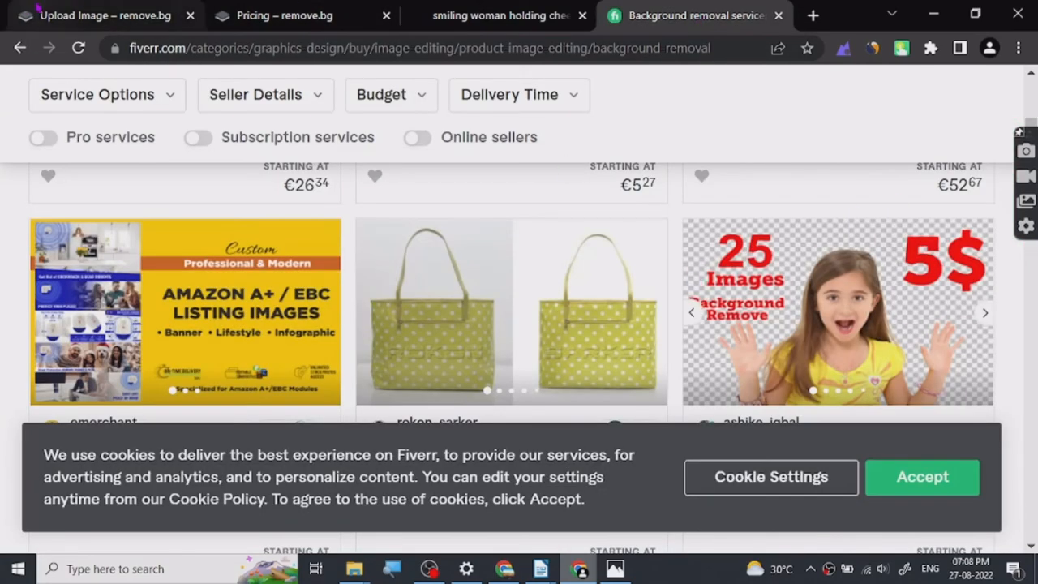
scroll(down, 3)
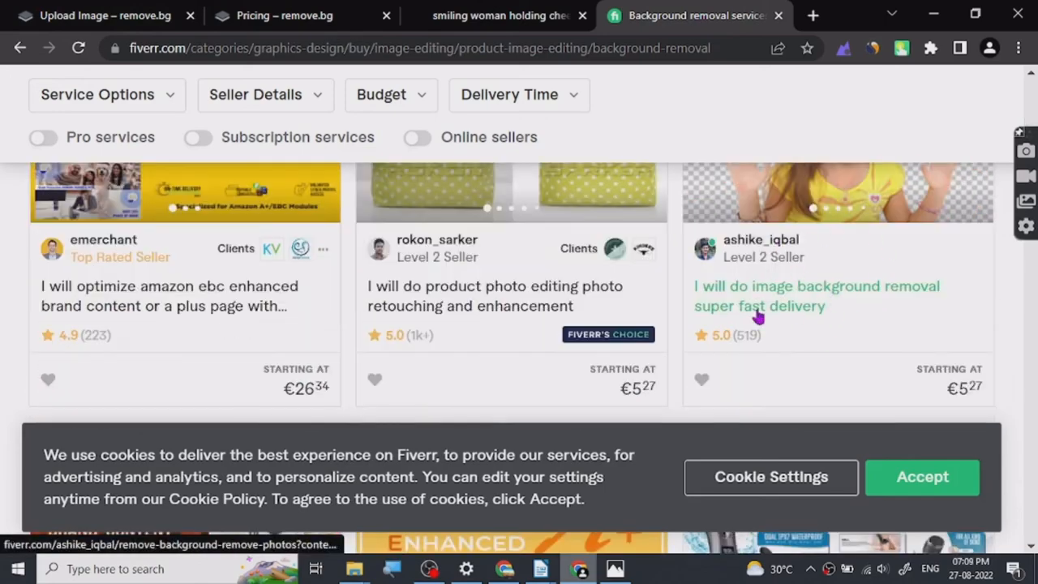
scroll(down, 3)
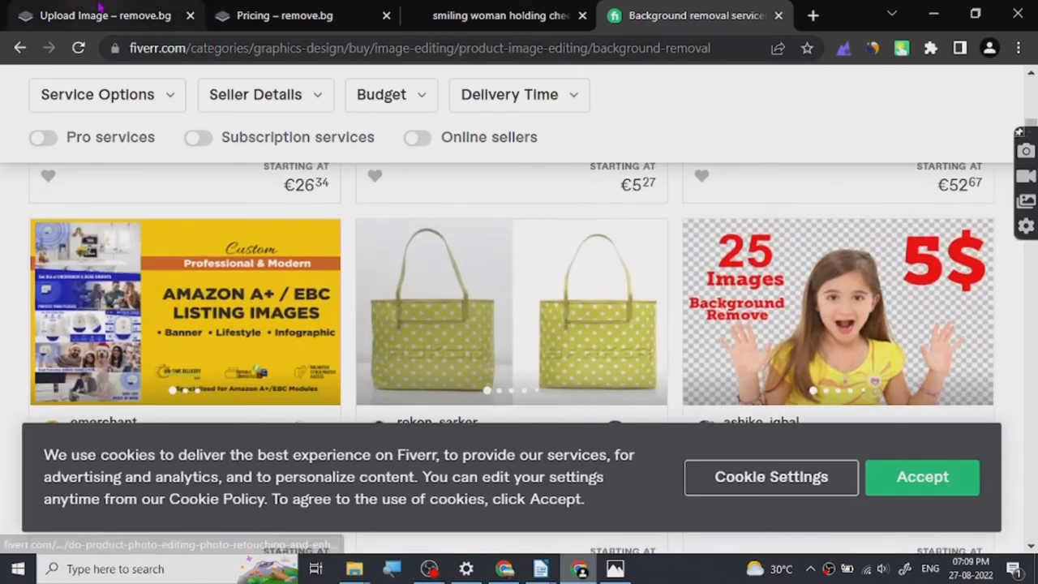
- View remove.bg's subscription and pay-as-you-go prices, then return to the portrait cut-out
click(110, 14)
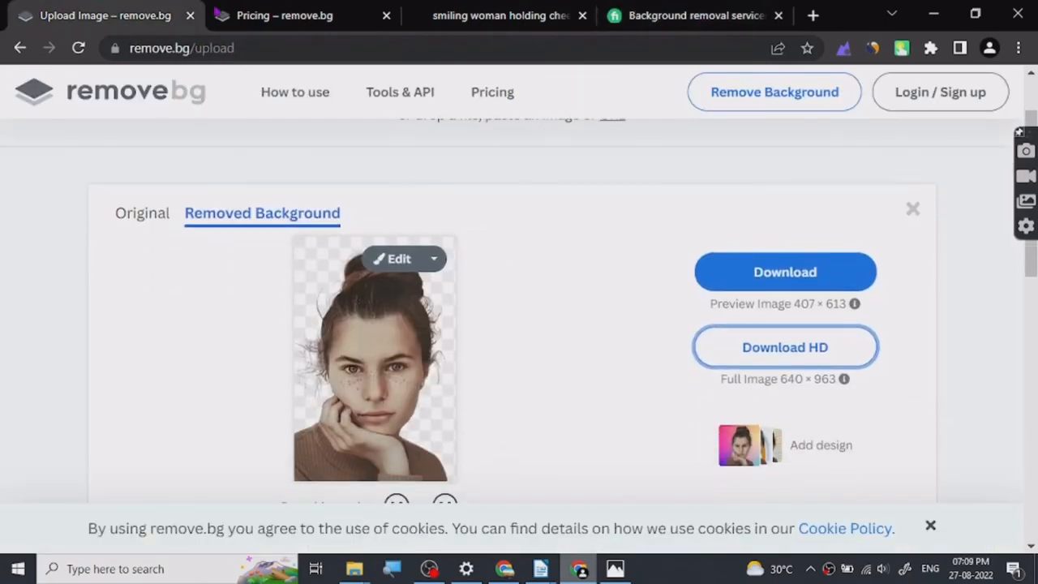
click(283, 15)
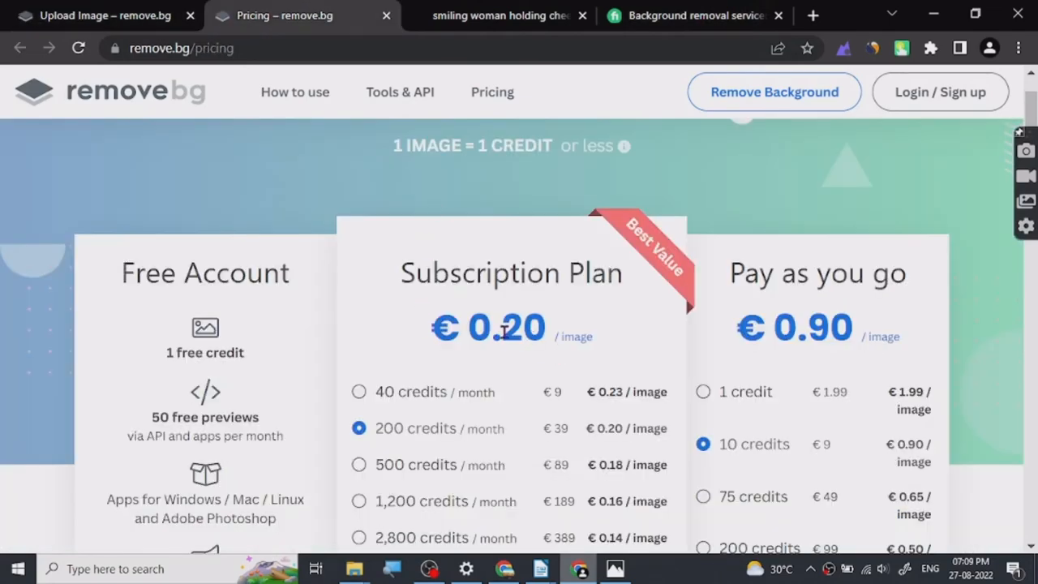
scroll(down, 3)
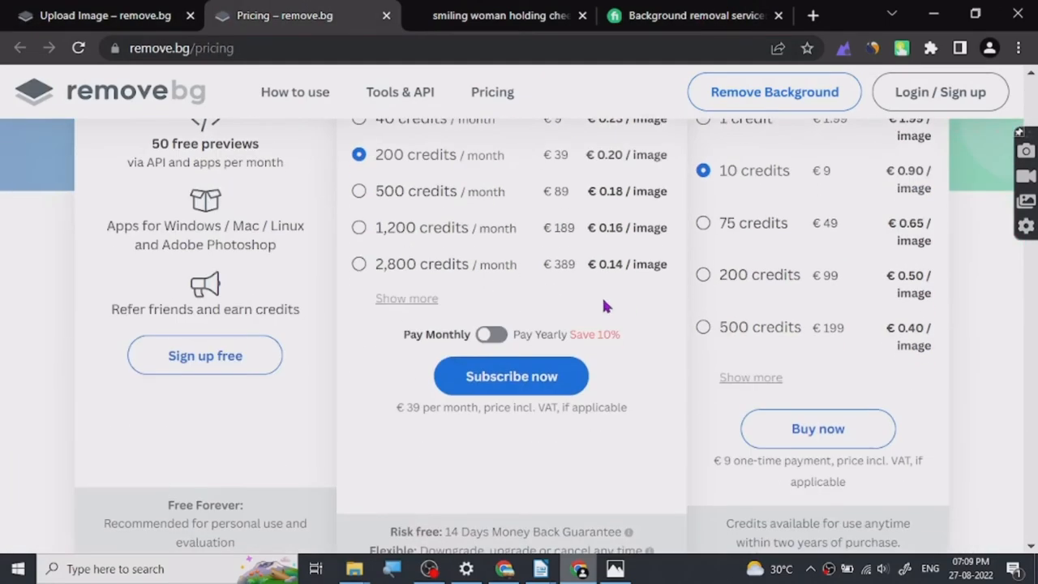
mouse_move(821, 344)
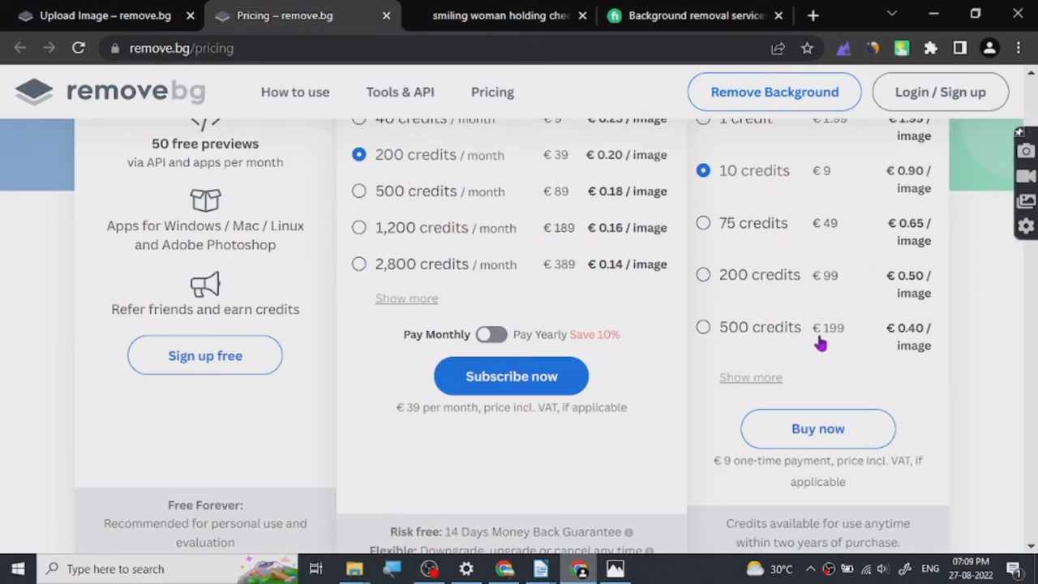
click(113, 16)
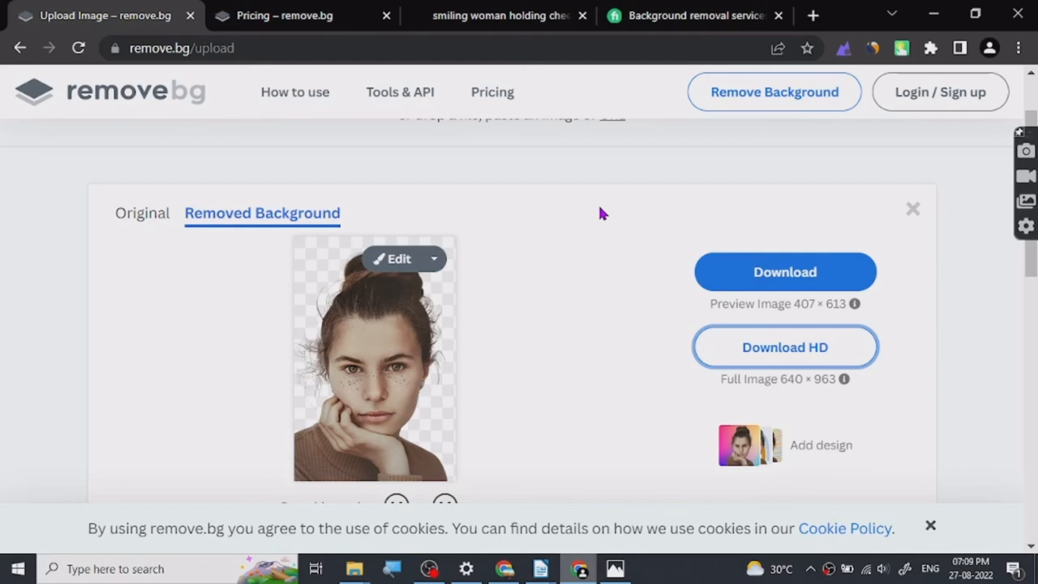
mouse_move(560, 459)
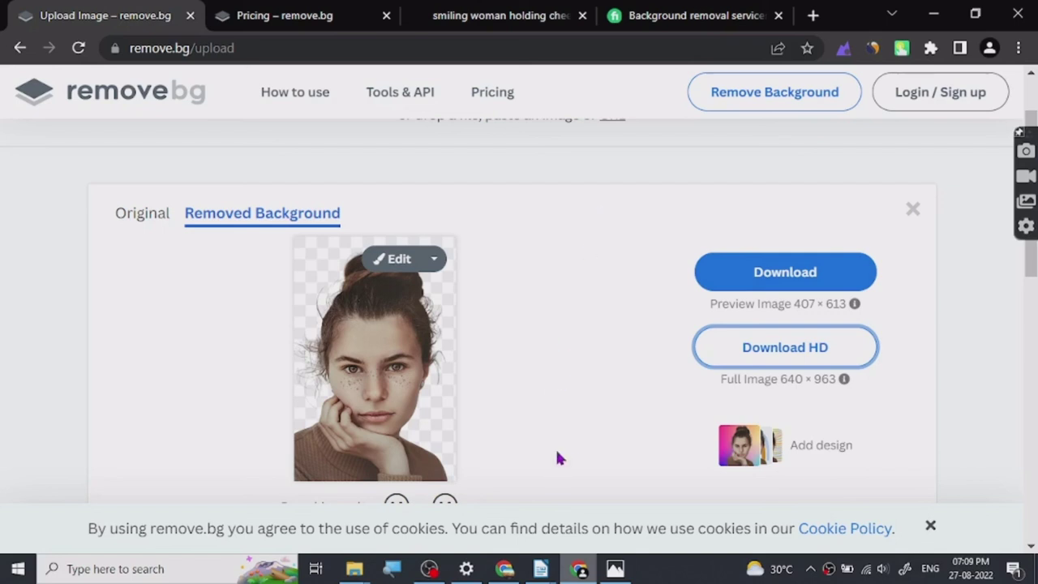
mouse_move(350, 140)
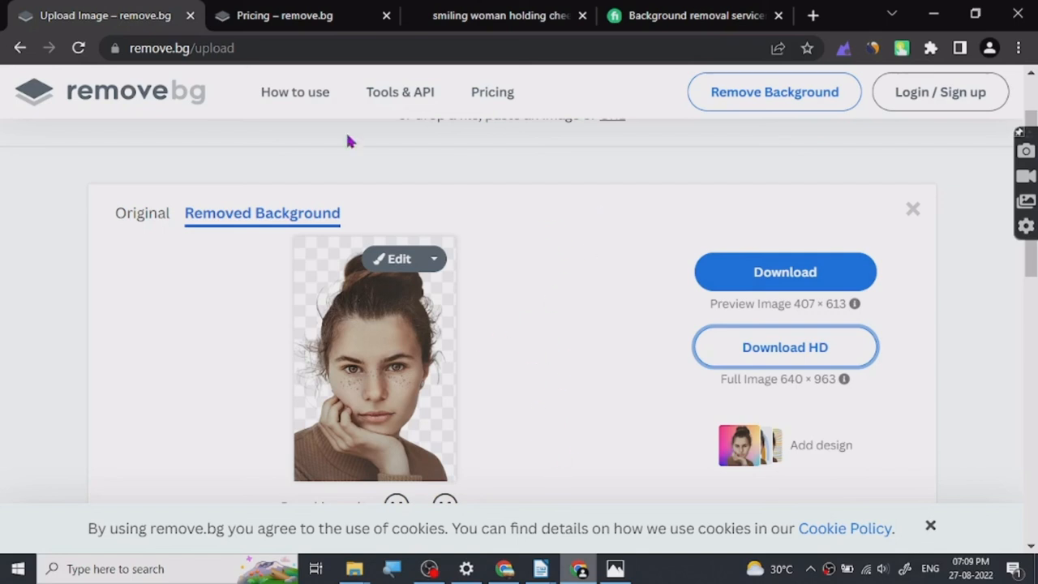
mouse_move(468, 277)
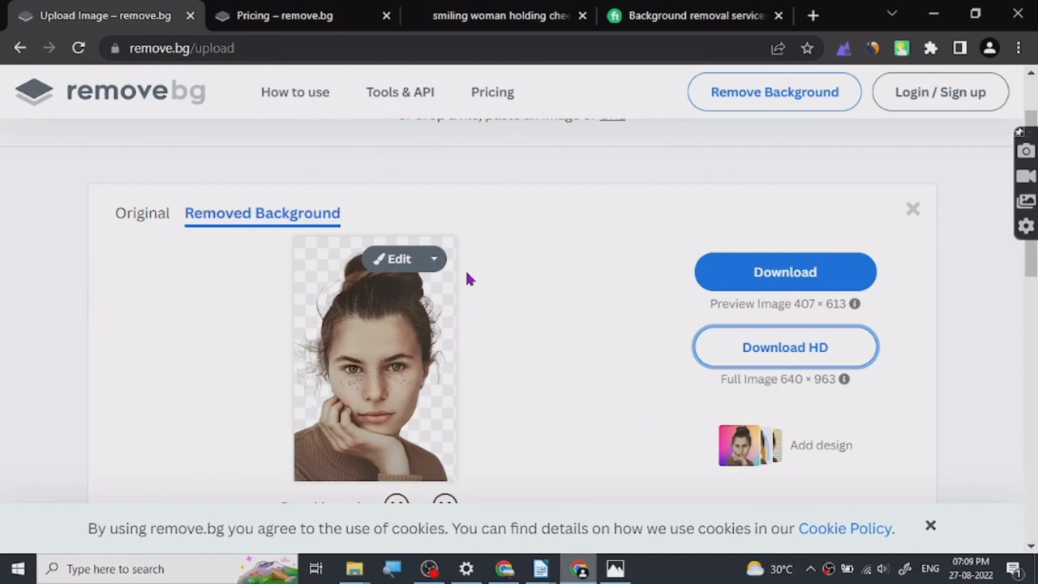
mouse_move(190, 97)
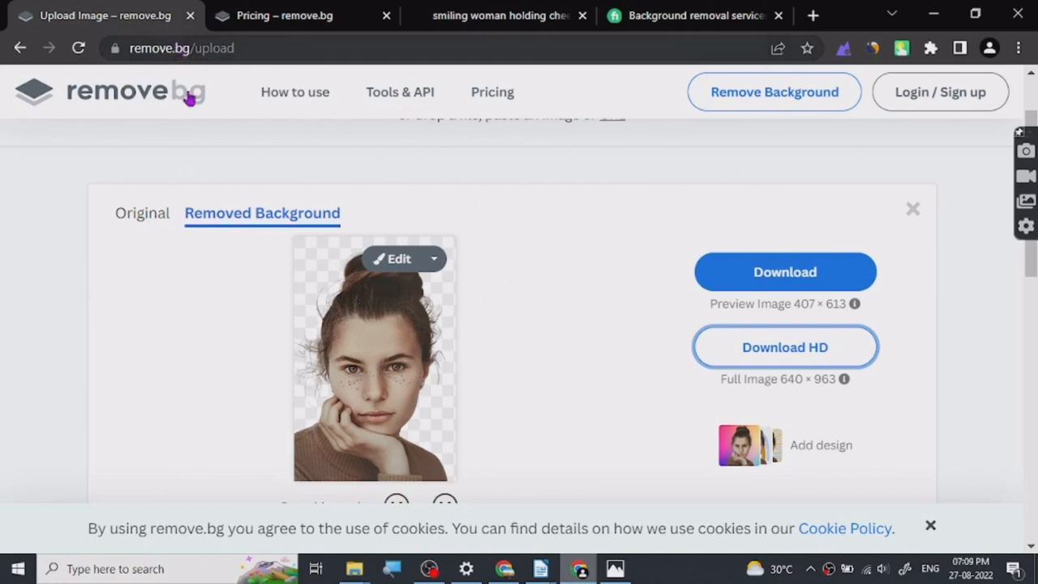
mouse_move(172, 354)
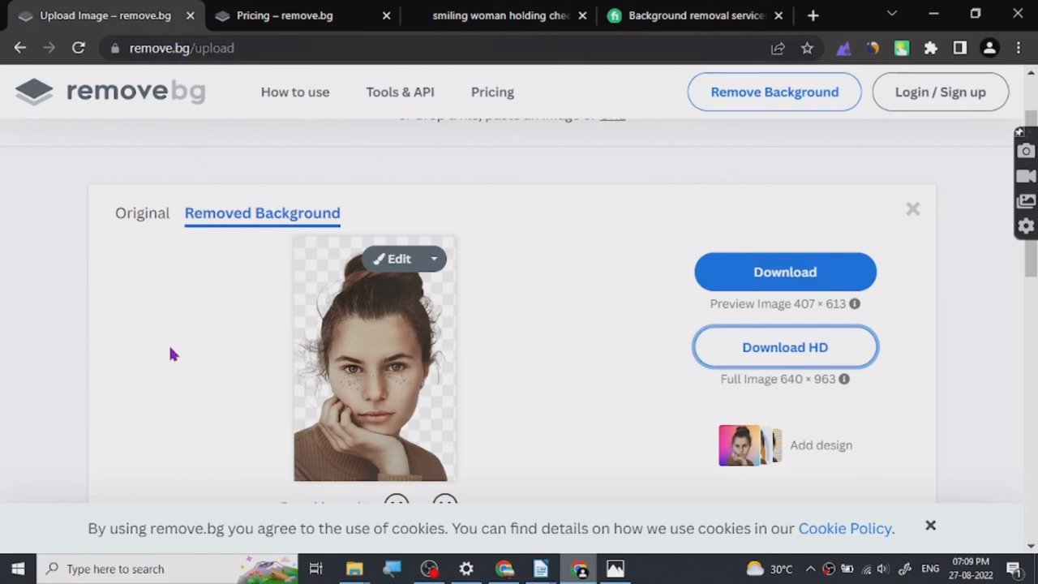